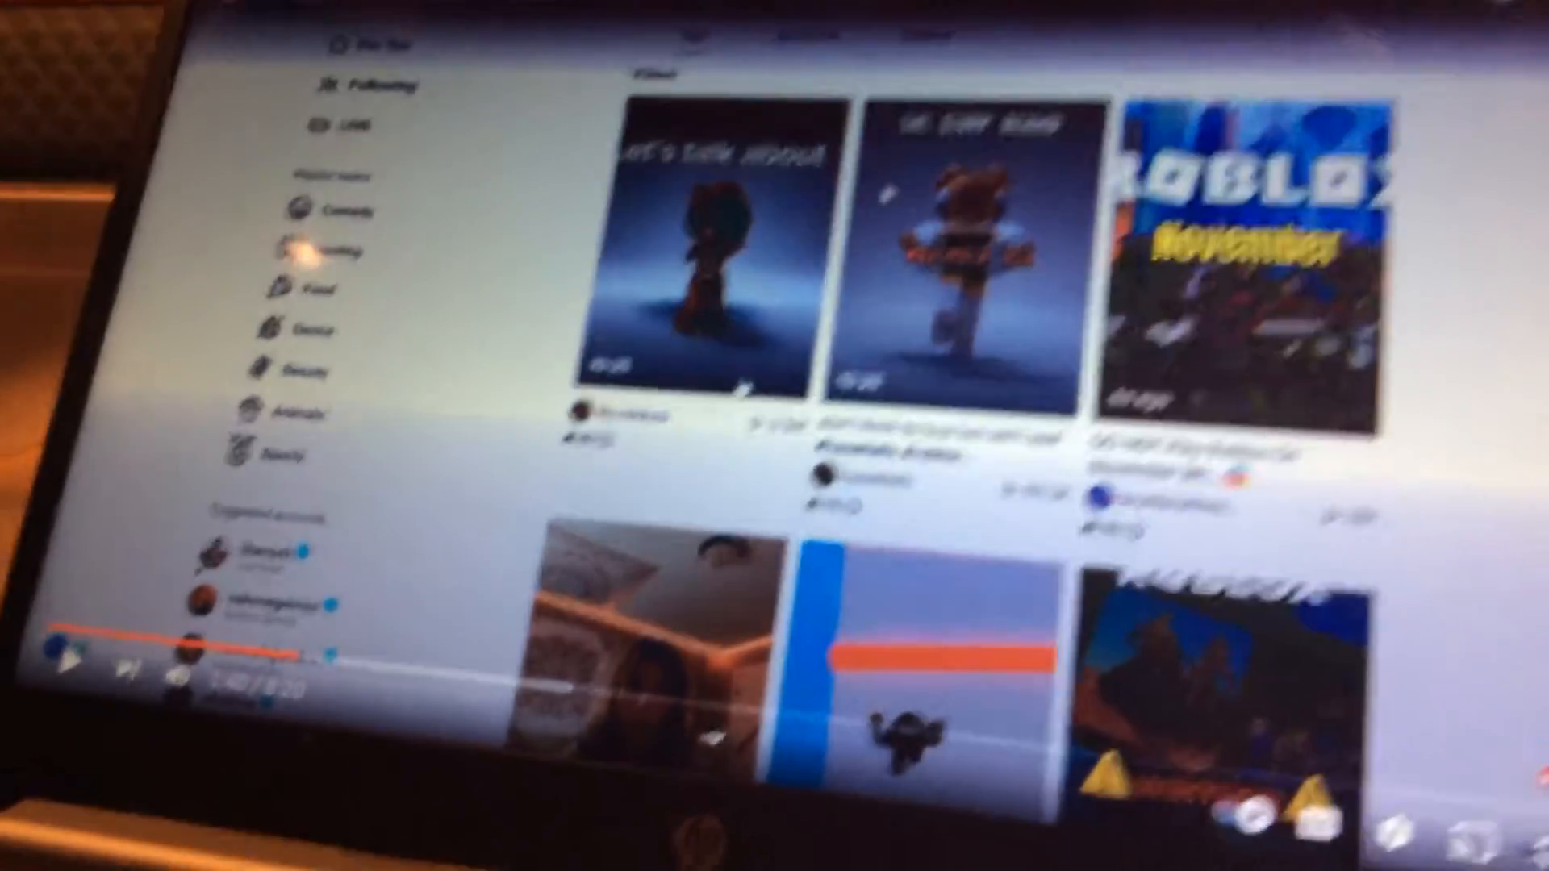
Play the Roblox 'Let's talk about' video with its comments panel shown alongside.
left_click(712, 247)
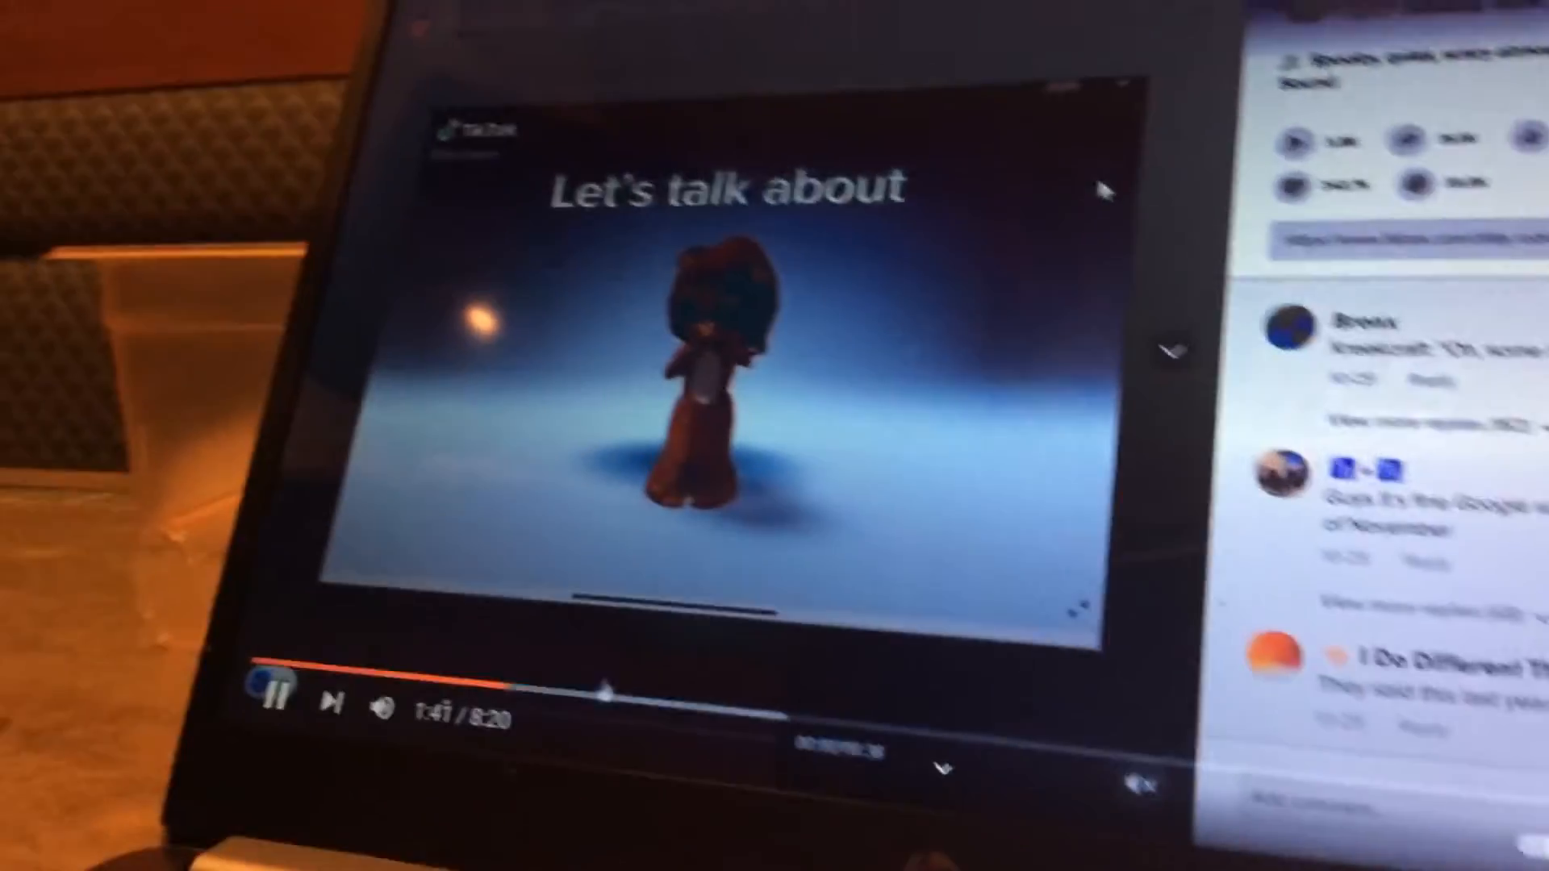